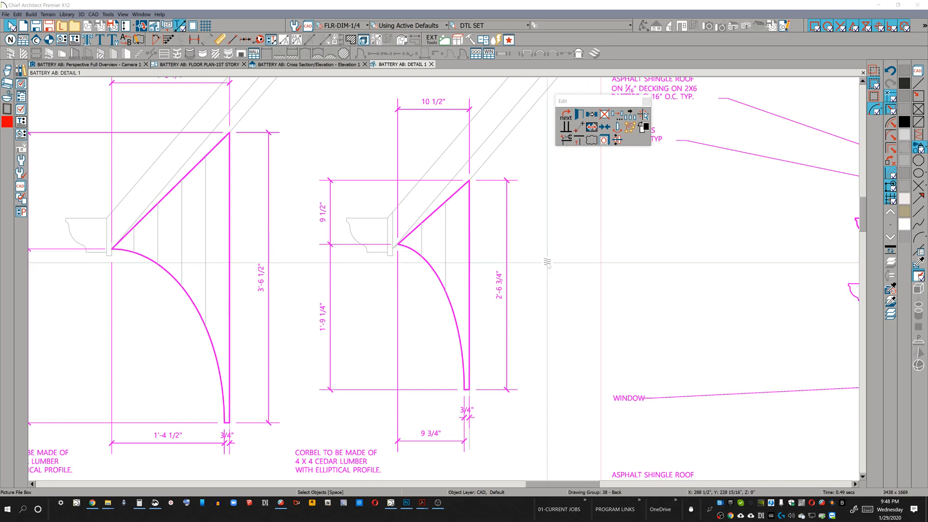
{"action": "mouse_move", "coordinate": [547, 261]}
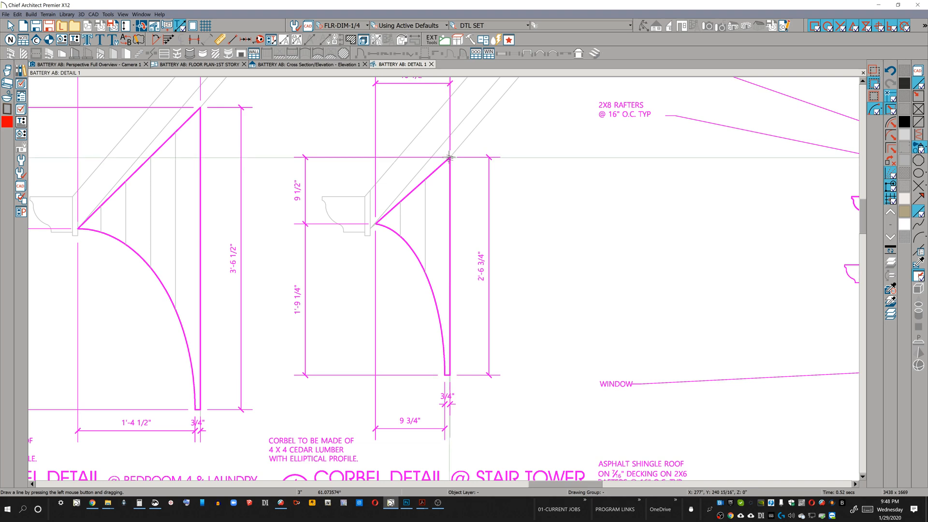
Filter the Active Layer Display Options list to layers named 'CAD'
{"action": "left_click_drag", "start_coordinate": [450, 158], "coordinate": [517, 396]}
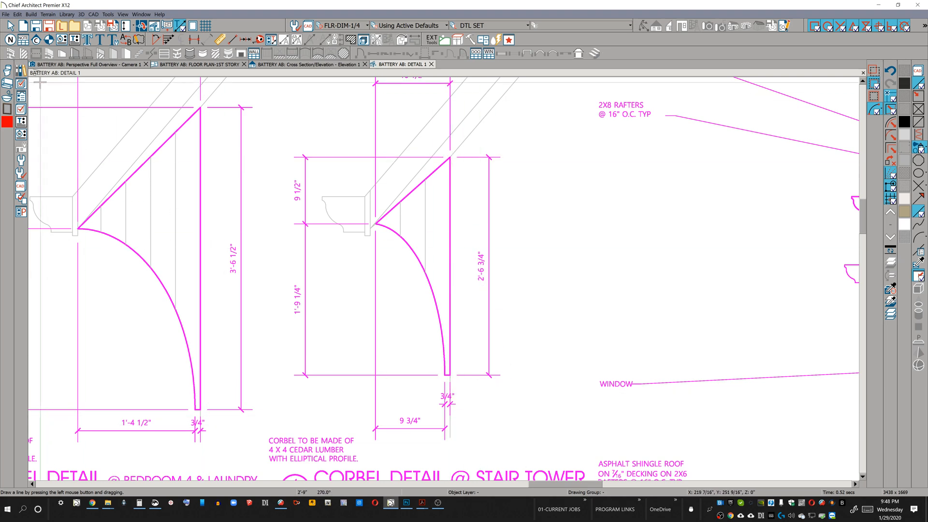
{"action": "mouse_move", "coordinate": [426, 216]}
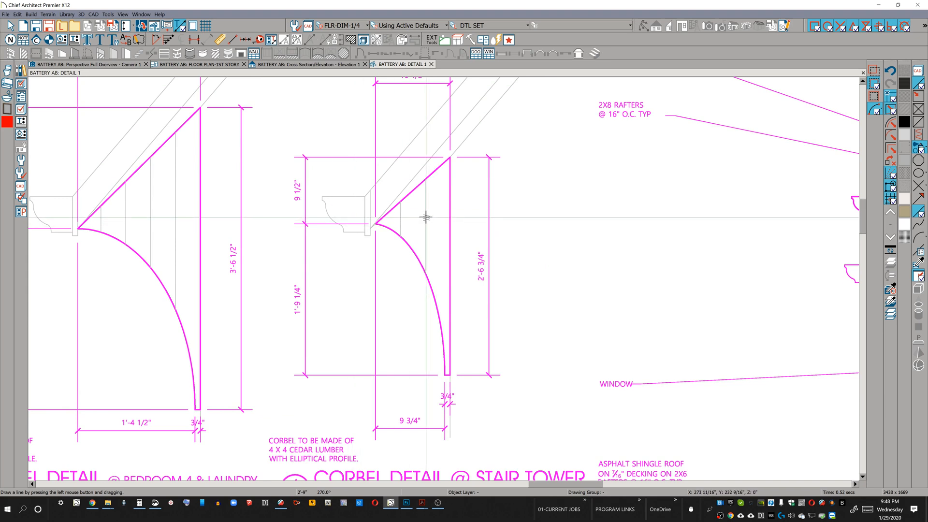
{"action": "mouse_move", "coordinate": [55, 102]}
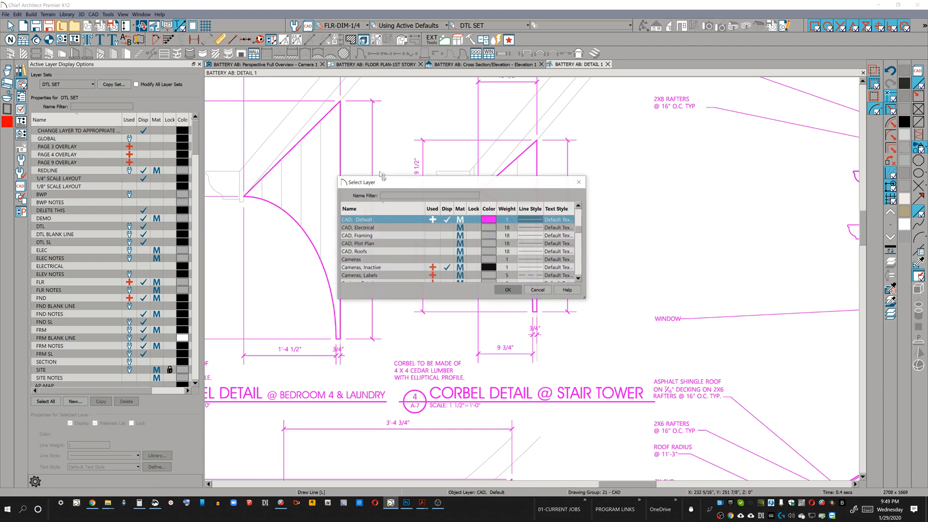
{"action": "left_click", "coordinate": [507, 290]}
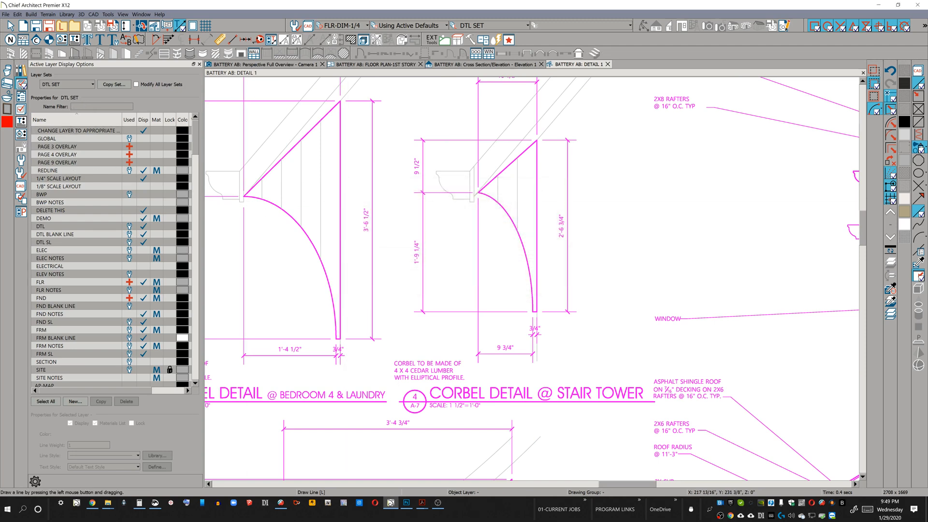
{"action": "type", "text": "CAD"}
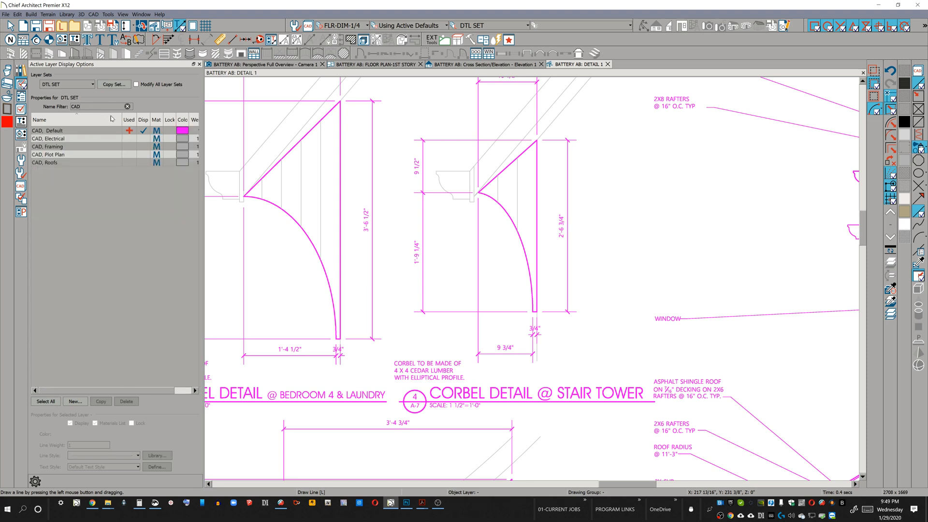
Change the CAD, Default layer colour swatch to green and confirm
{"action": "left_click", "coordinate": [181, 130]}
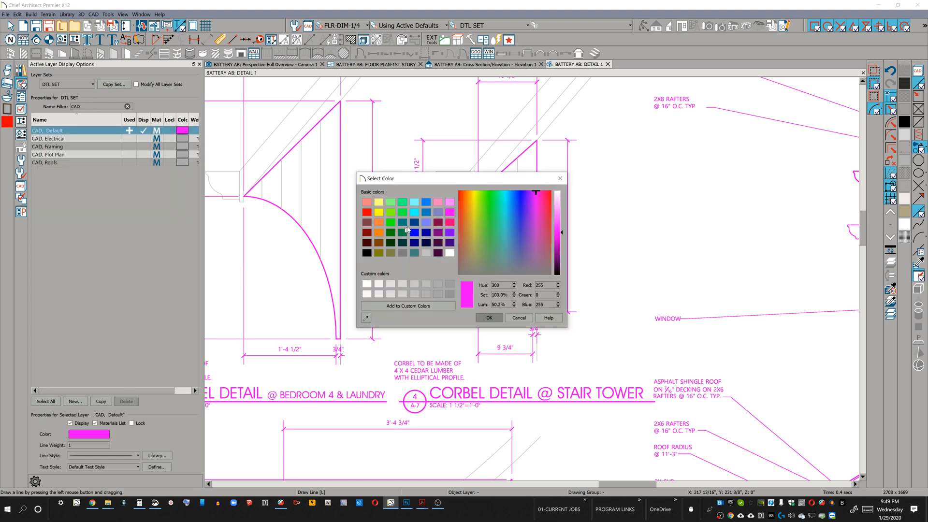
{"action": "left_click", "coordinate": [490, 192]}
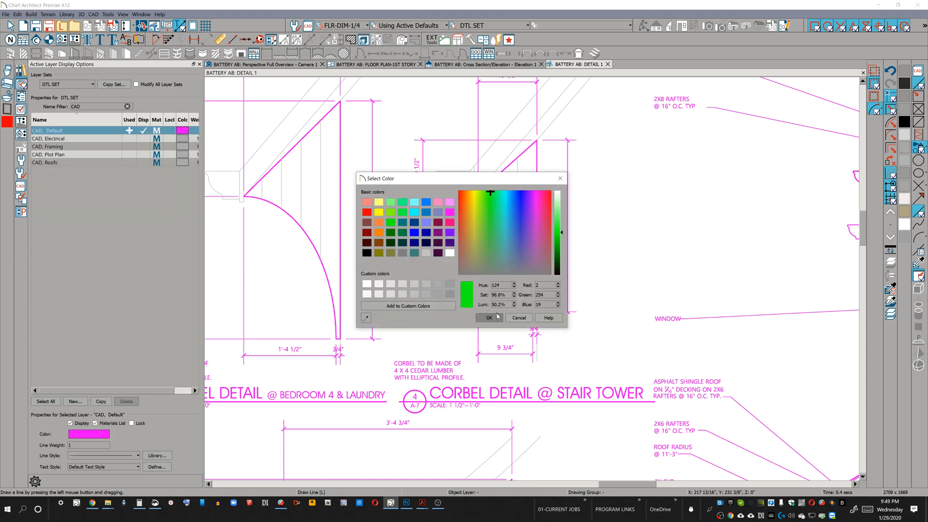
{"action": "left_click", "coordinate": [488, 319]}
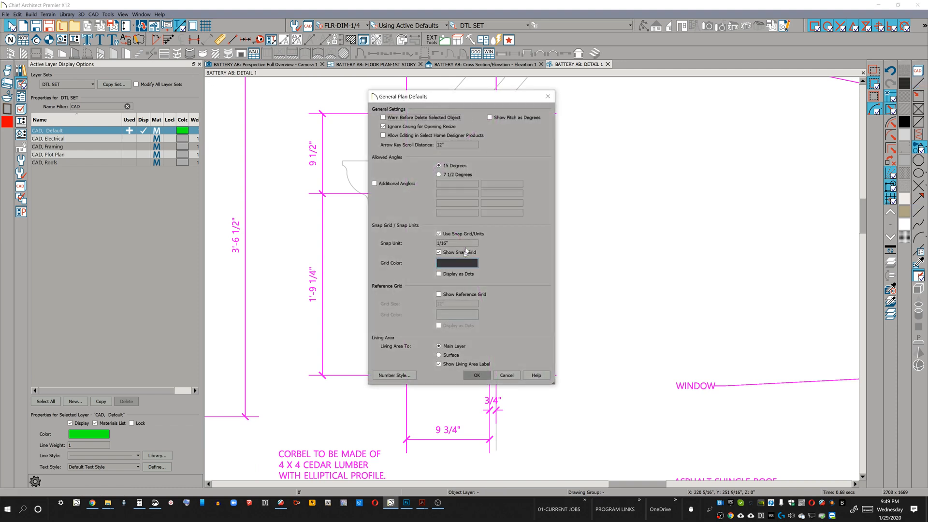
{"action": "mouse_move", "coordinate": [392, 174]}
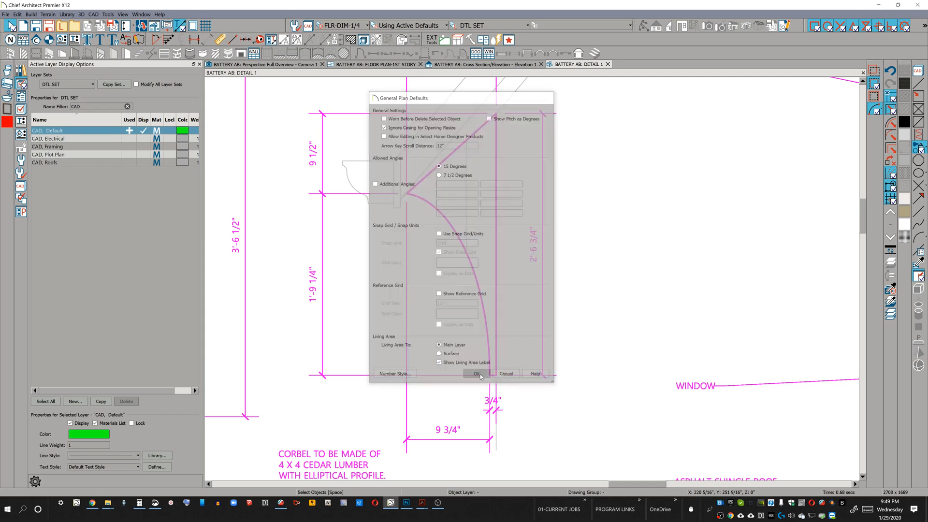
Confirm General Plan Defaults with Use Snap Grid/Units unchecked
{"action": "left_click", "coordinate": [477, 374]}
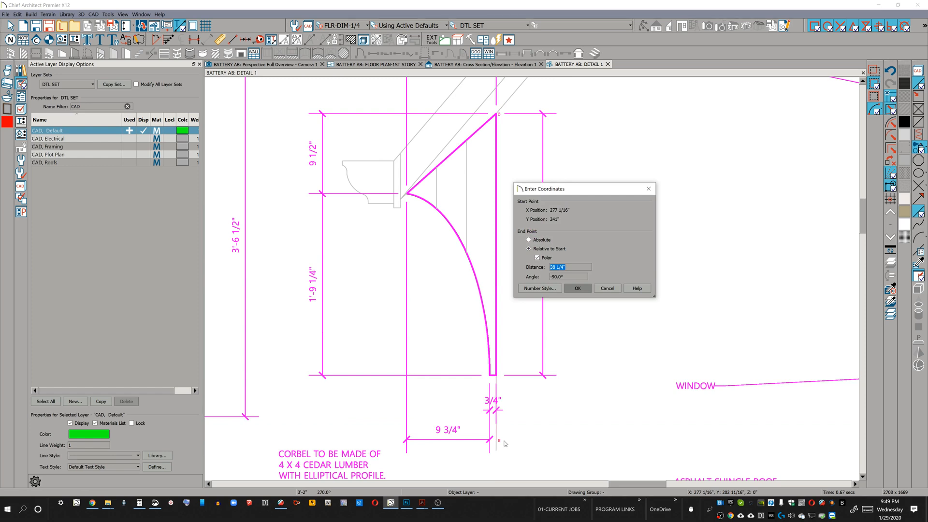
Draw the back-edge line 2'-6 3/4" at -90° and a short bottom segment at 180°
{"action": "type", "text": "2'6.75"}
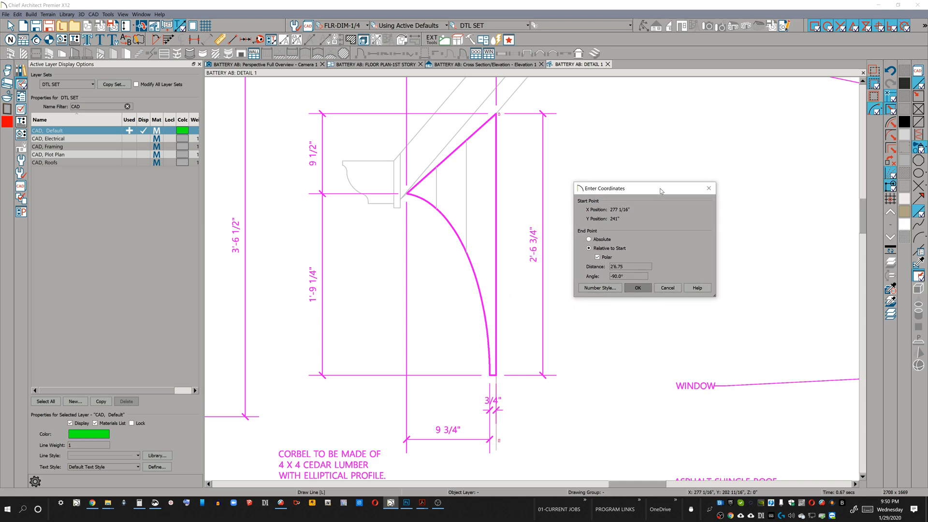
{"action": "left_click", "coordinate": [637, 288]}
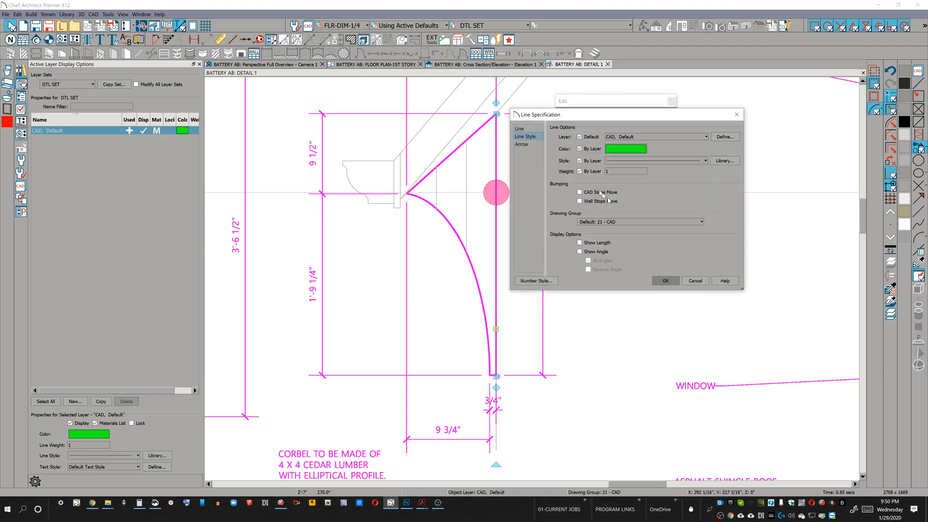
{"action": "left_click", "coordinate": [665, 281]}
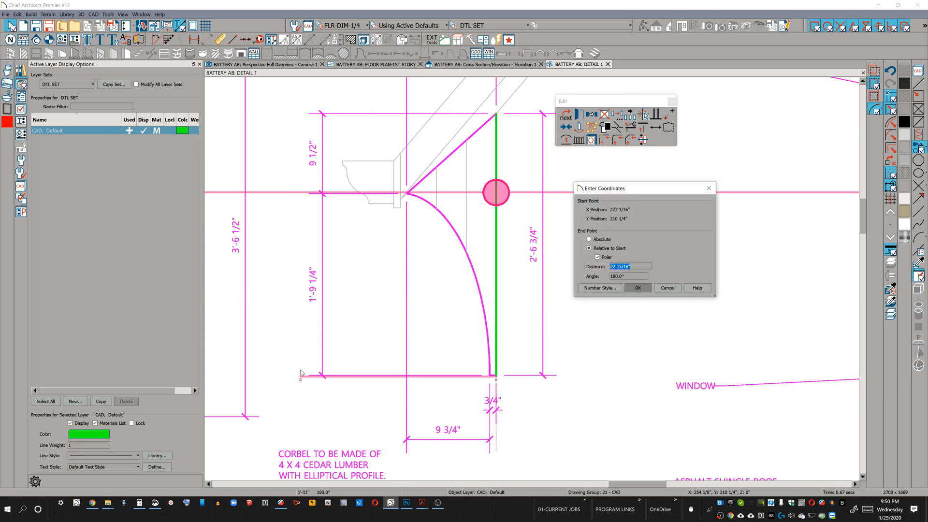
{"action": "left_click", "coordinate": [638, 288]}
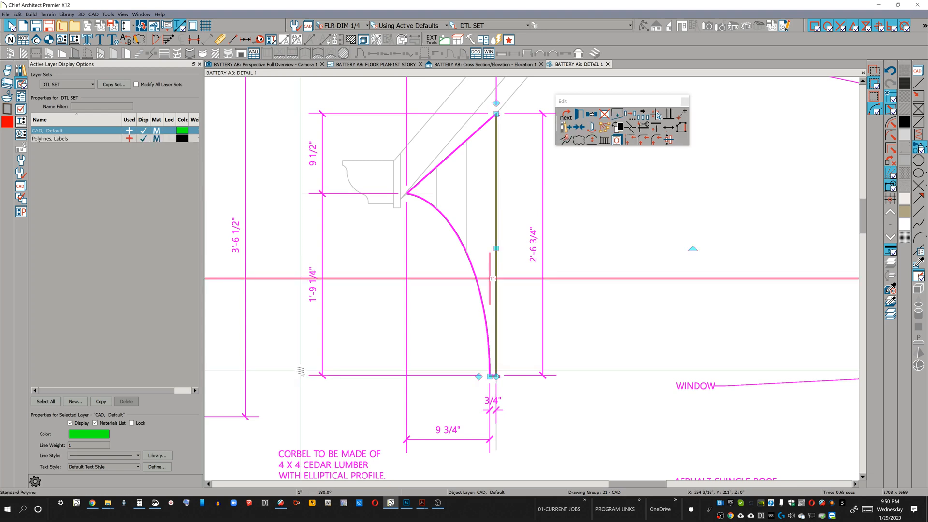
{"action": "scroll", "scroll_direction": "down", "scroll_amount": 3}
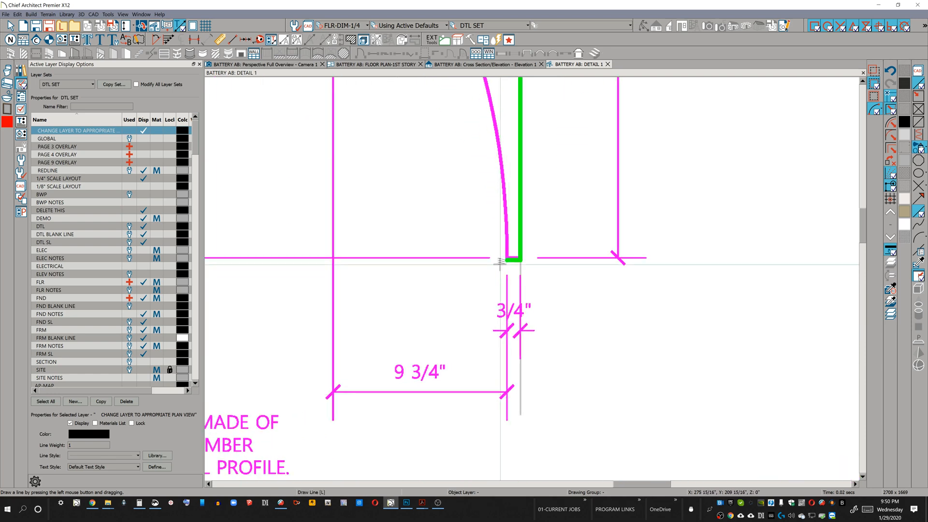
{"action": "mouse_move", "coordinate": [511, 384]}
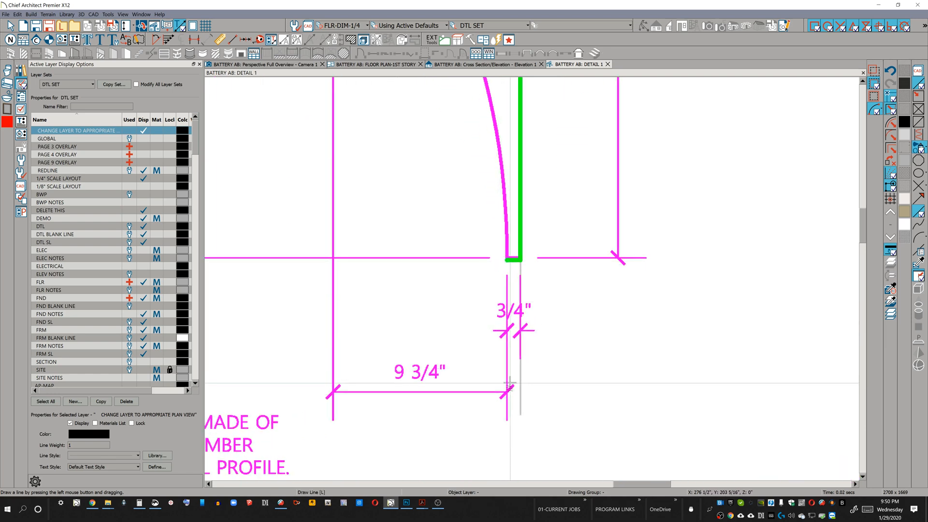
{"action": "left_click_drag", "start_coordinate": [334, 393], "coordinate": [508, 392]}
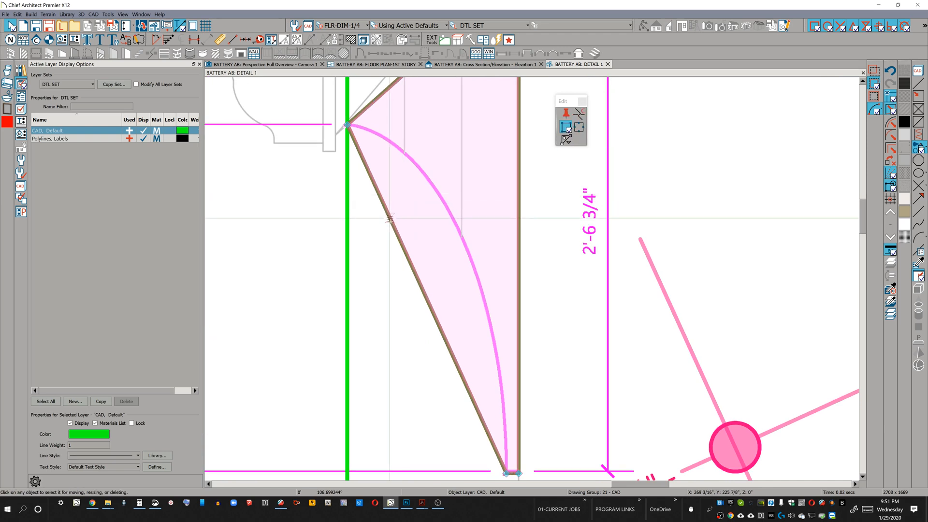
Bend the polyline's diagonal into an arc and pull its points onto the corbel curve
{"action": "left_click_drag", "start_coordinate": [509, 473], "coordinate": [499, 454]}
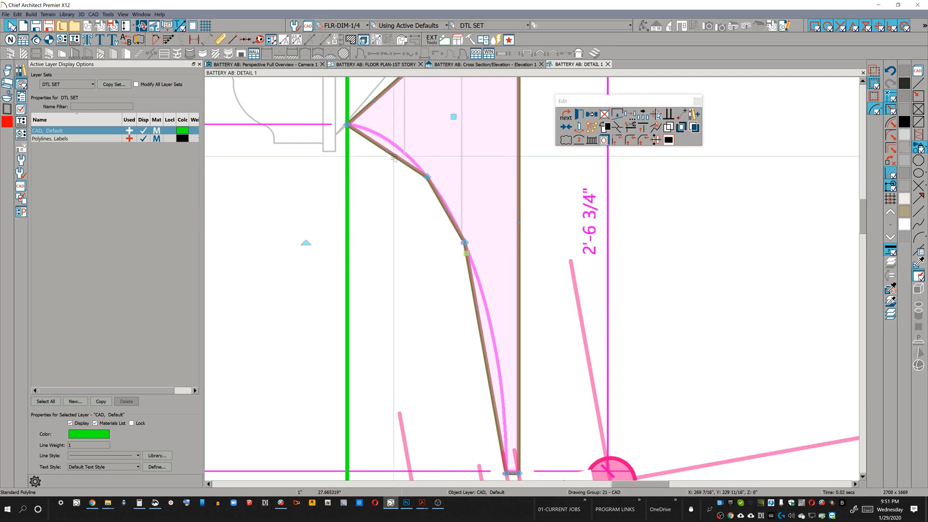
{"action": "mouse_move", "coordinate": [509, 148]}
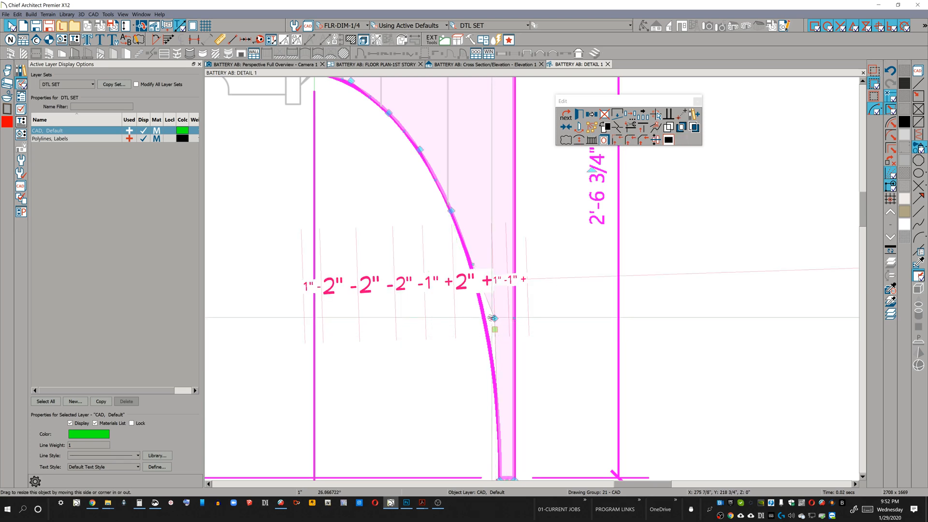
{"action": "left_click_drag", "start_coordinate": [494, 320], "coordinate": [485, 318]}
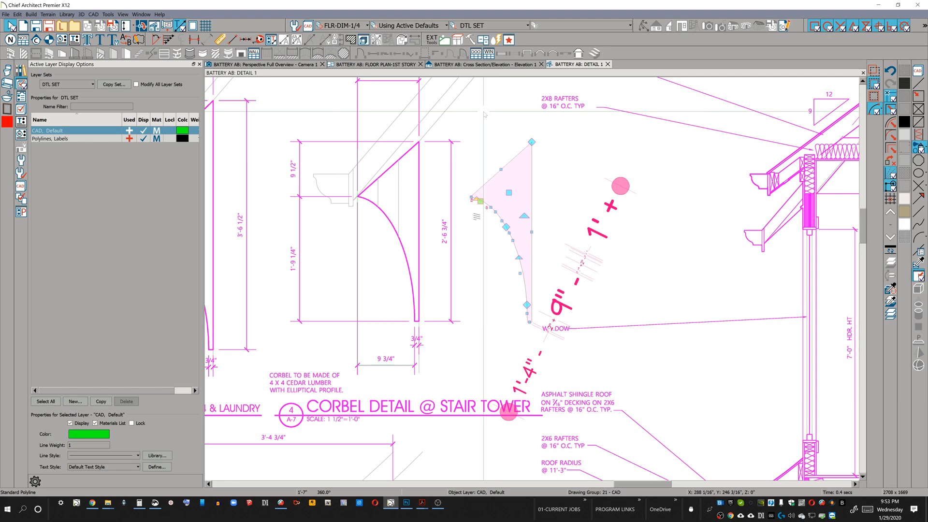
Copy the corbel profile polyline and switch to the Cross Section/Elevation view, then Alt+Tab away
{"action": "left_click", "coordinate": [263, 64]}
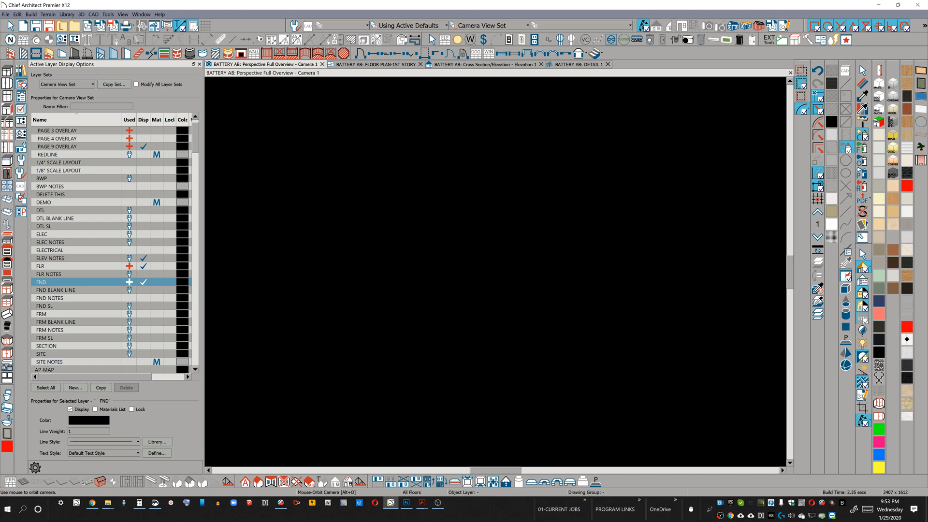
{"action": "left_click", "coordinate": [485, 64]}
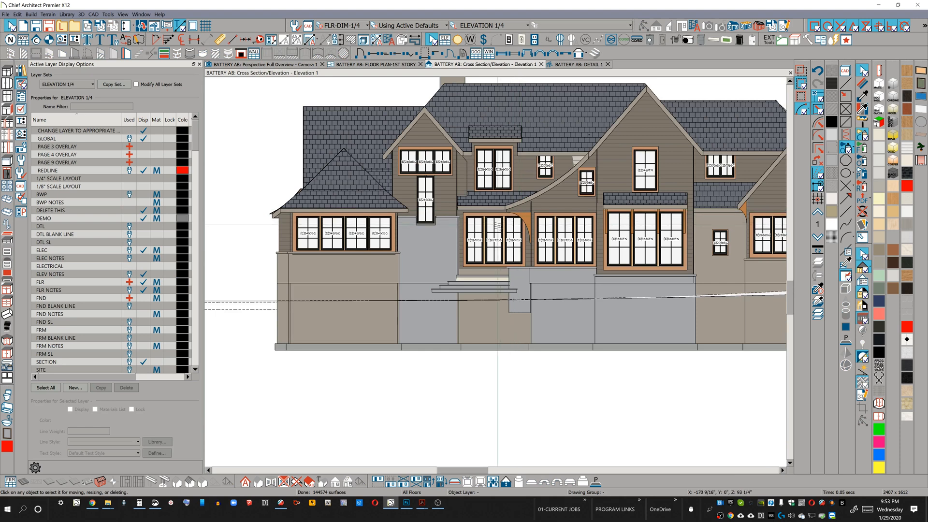
{"action": "key", "text": "alt+tab"}
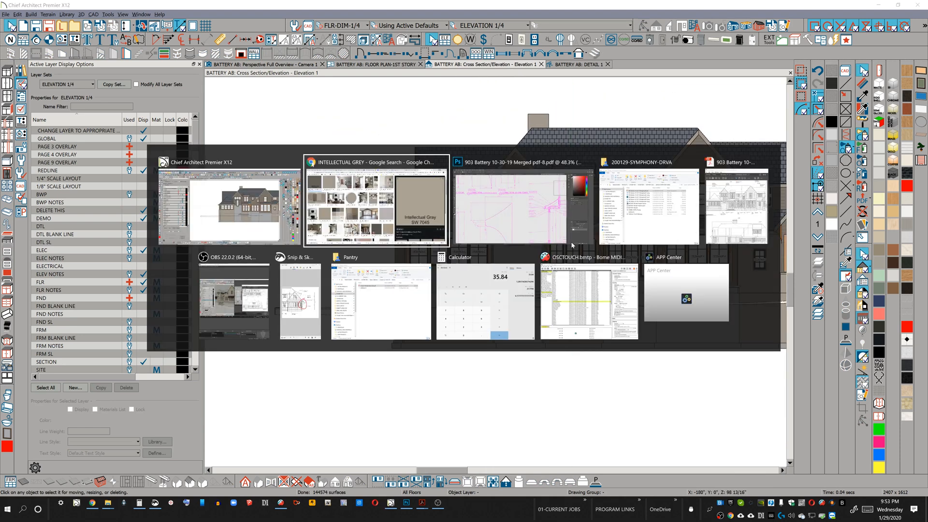
Bring up the merged plan-set PDF in Acrobat and view the front elevation on page 5
{"action": "left_click", "coordinate": [520, 204]}
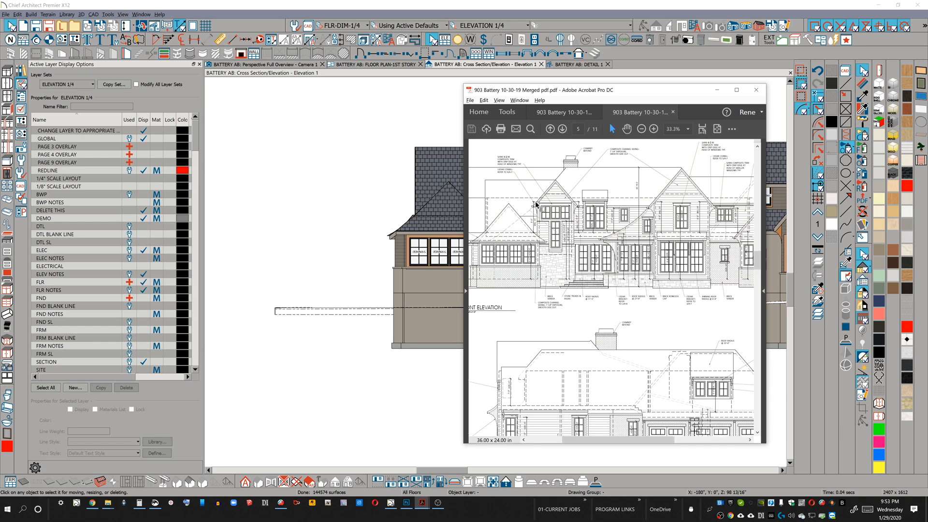
{"action": "left_click", "coordinate": [654, 130]}
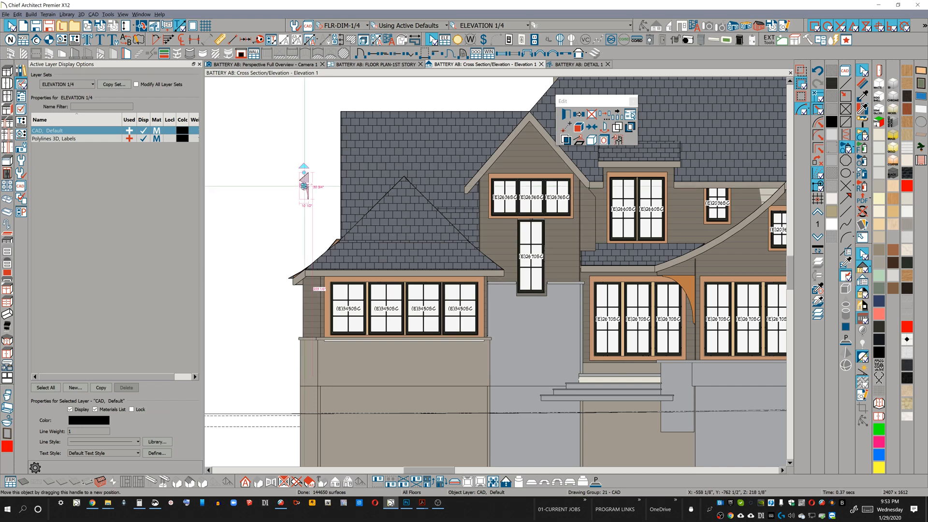
Drag the pasted corbel solid up to the gable eave beside the upper window
{"action": "left_click_drag", "start_coordinate": [305, 181], "coordinate": [479, 189]}
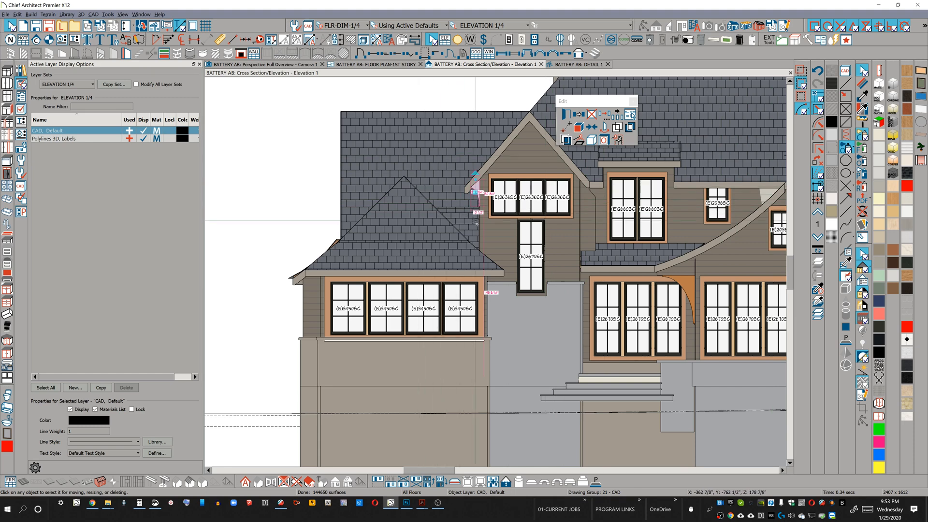
{"action": "mouse_move", "coordinate": [443, 164]}
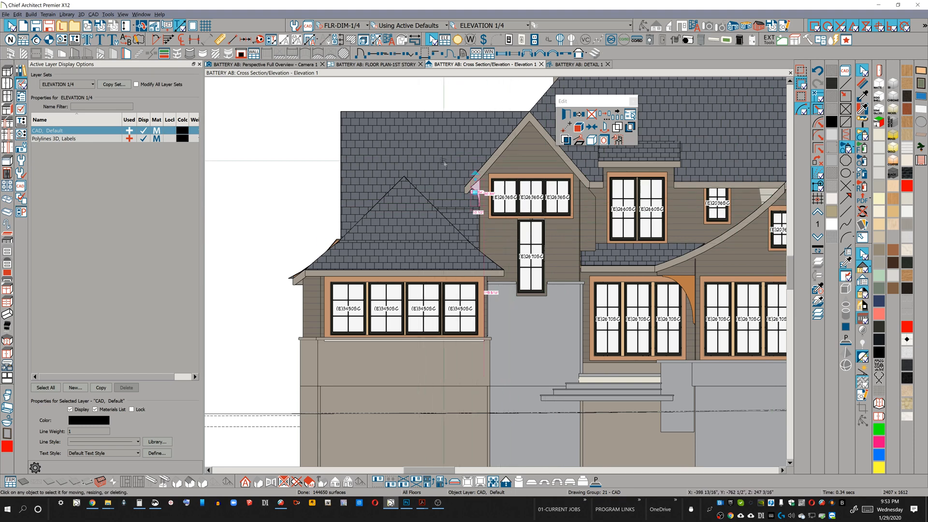